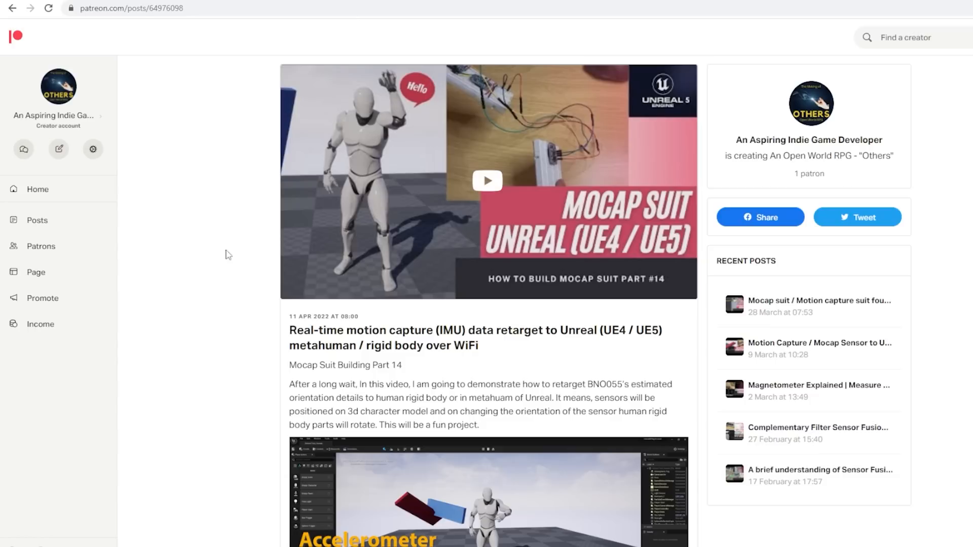
scroll(down, 3)
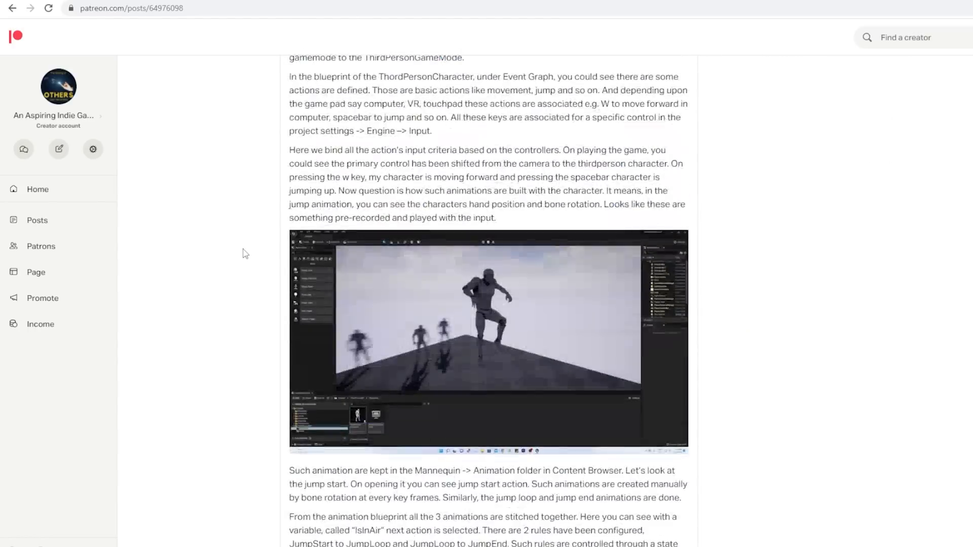
scroll(down, 3)
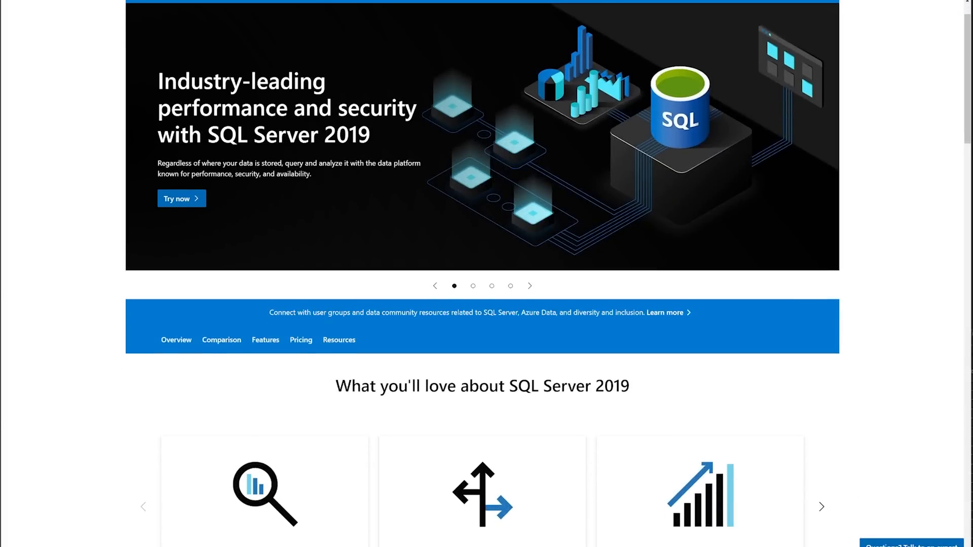
scroll(down, 3)
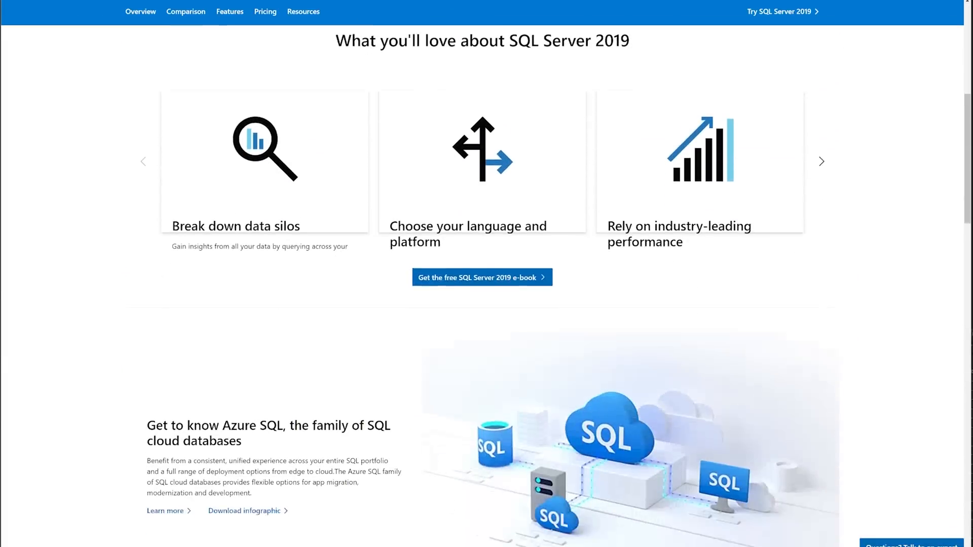
scroll(down, 3)
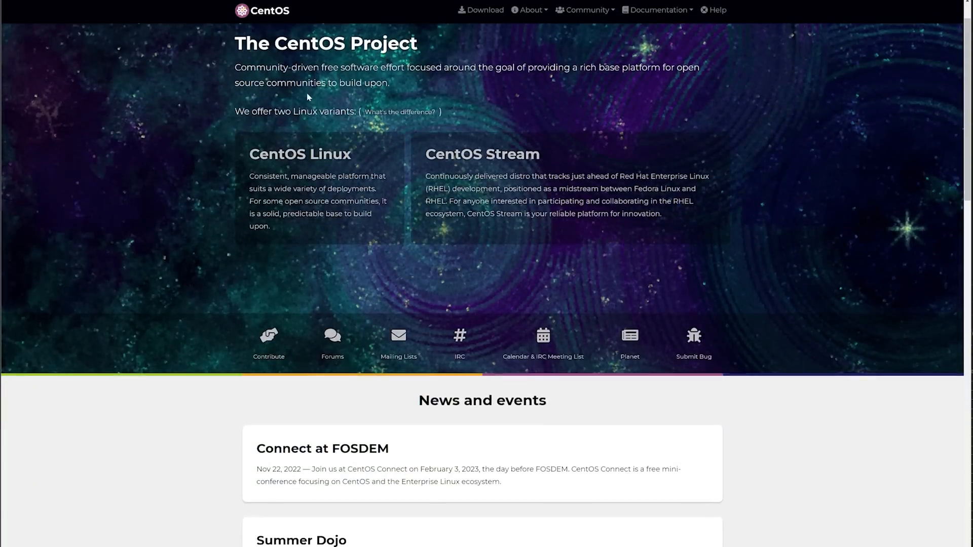
scroll(down, 3)
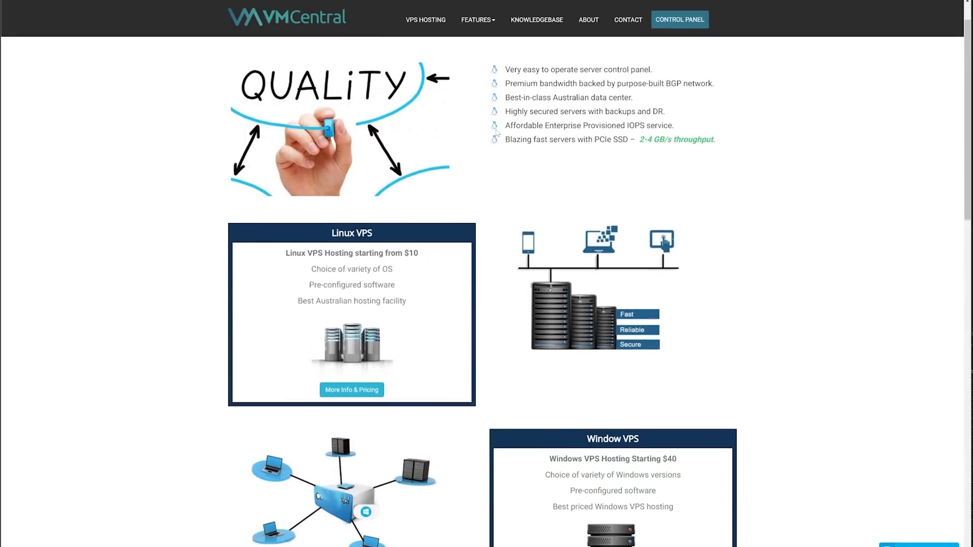
scroll(down, 3)
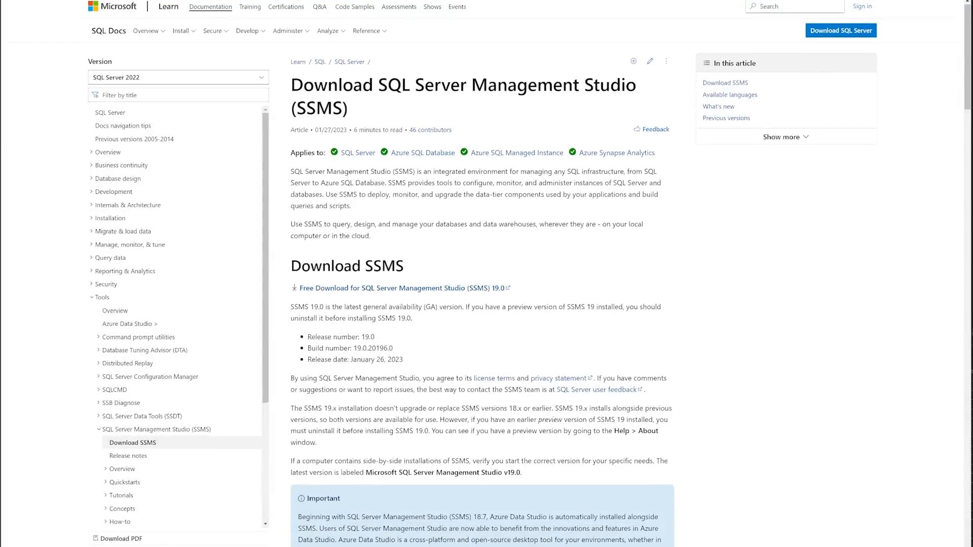
scroll(down, 3)
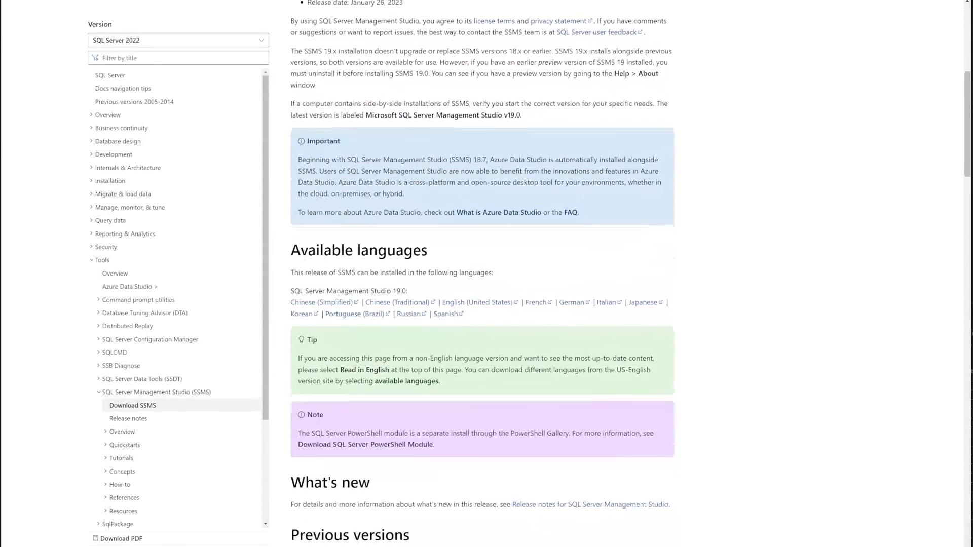
scroll(down, 3)
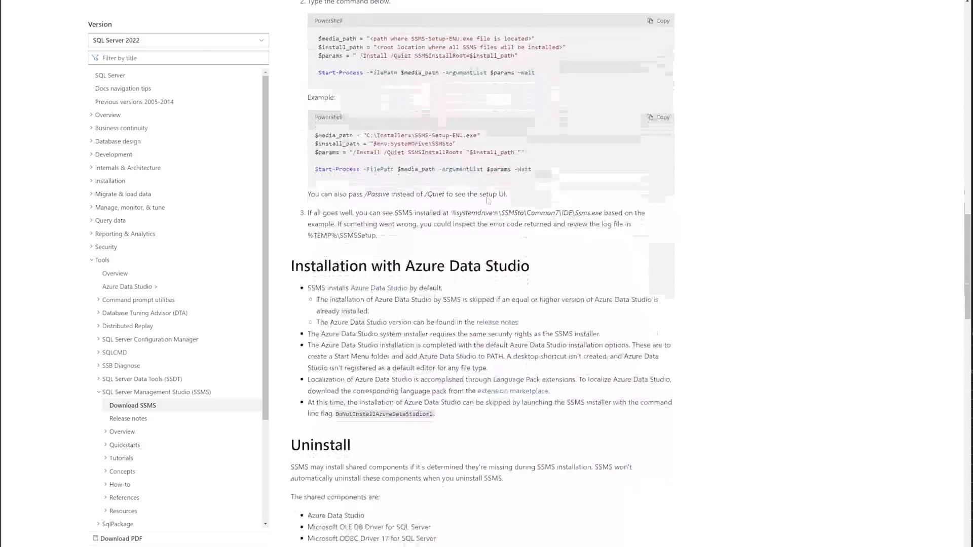